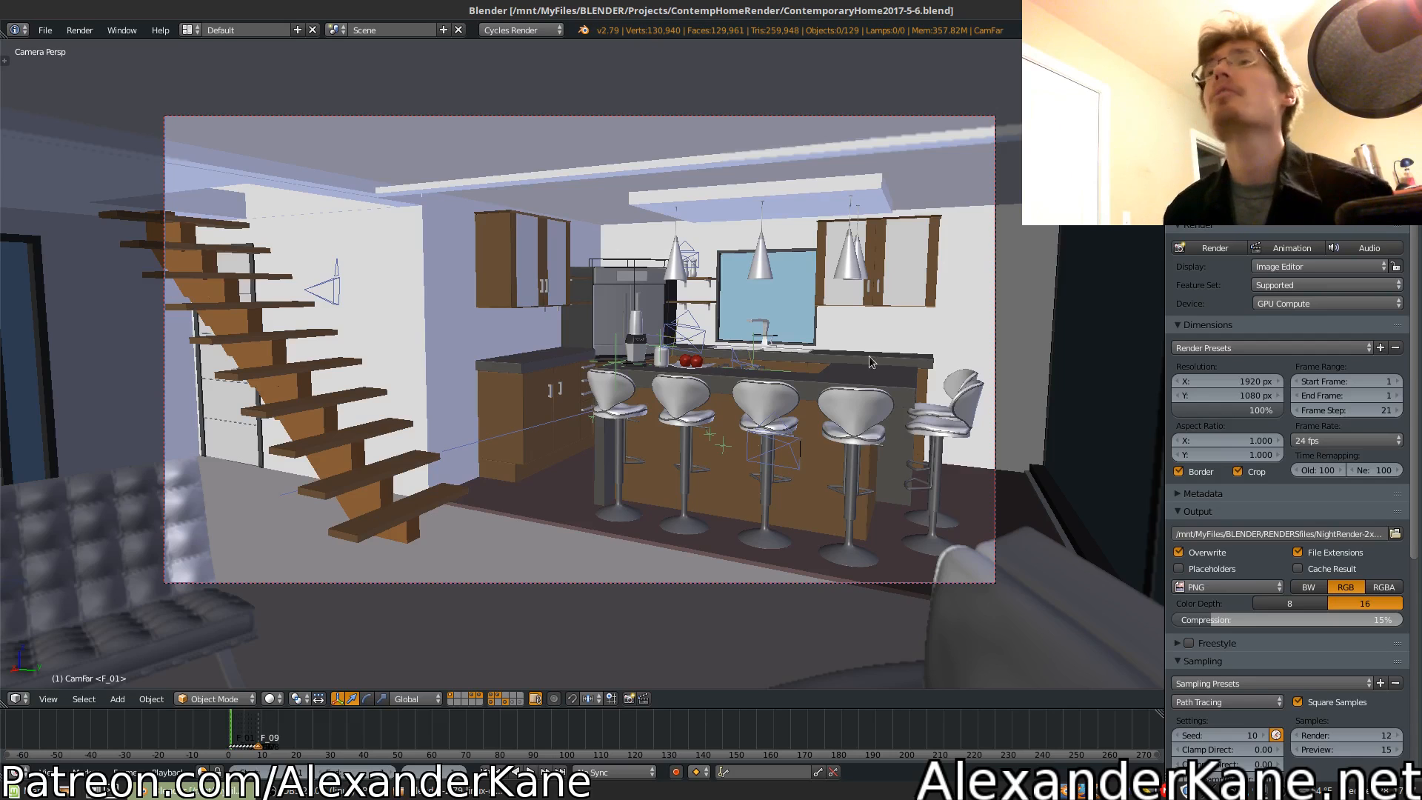
{"action": "mouse_move", "coordinate": [910, 375]}
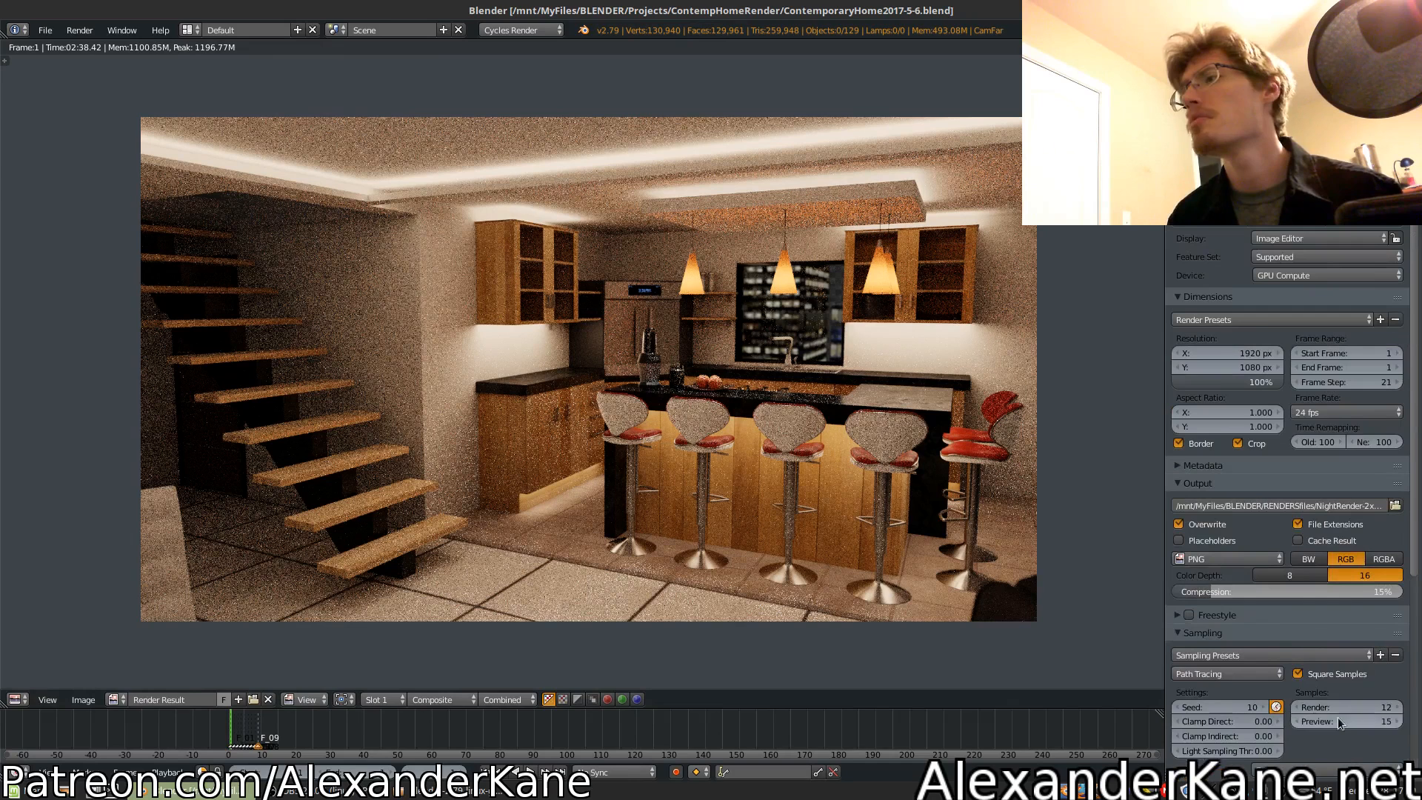
{"action": "mouse_move", "coordinate": [1302, 677]}
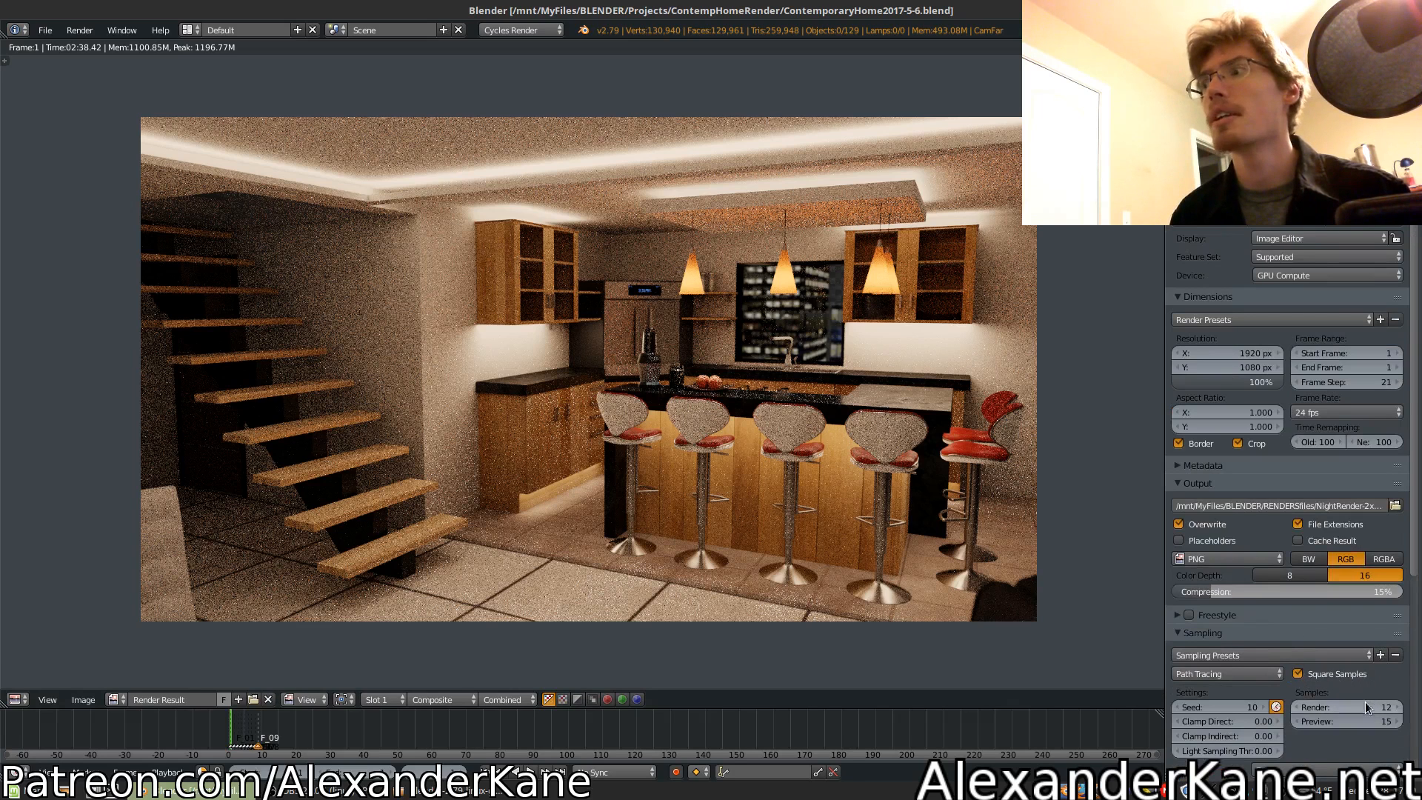
{"action": "mouse_move", "coordinate": [1366, 685]}
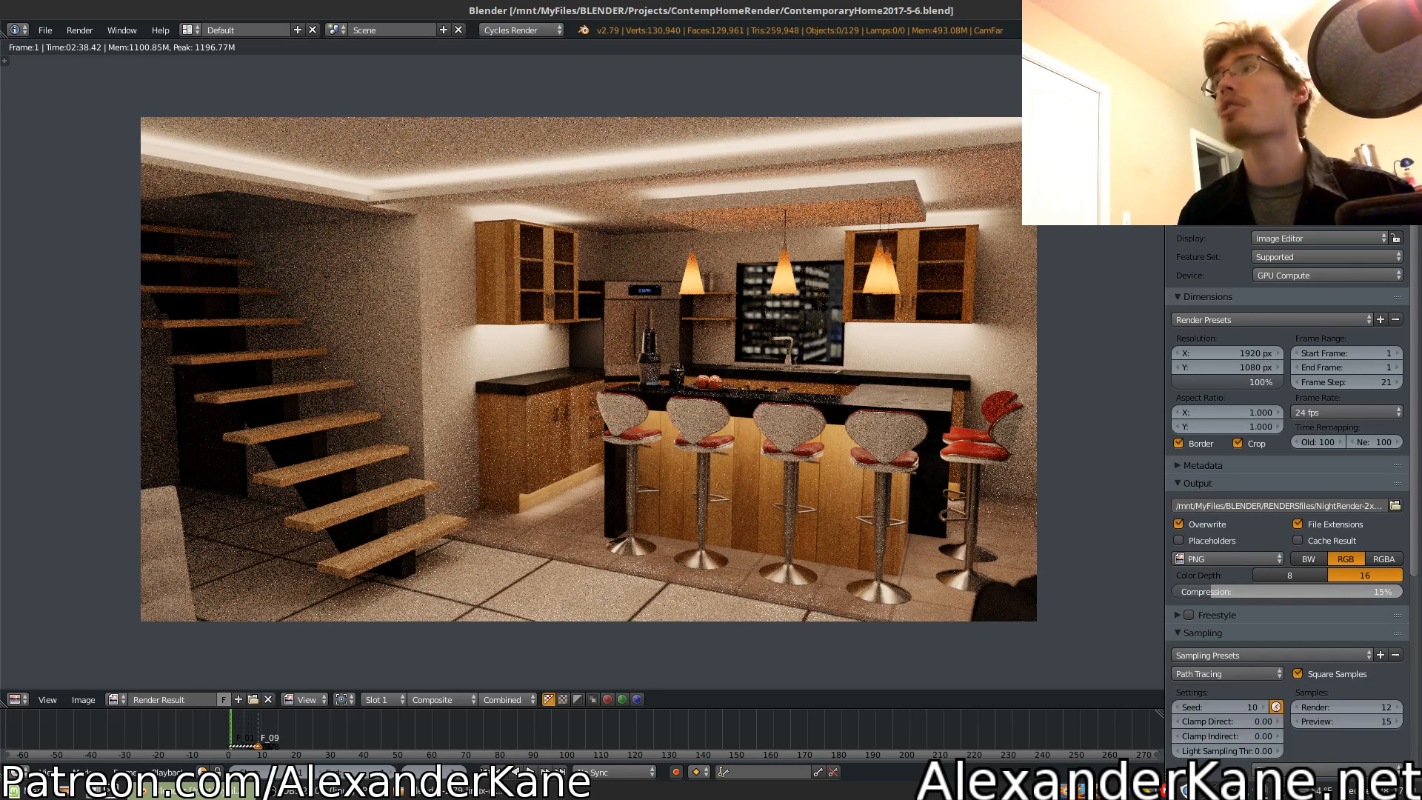
{"action": "mouse_move", "coordinate": [660, 495]}
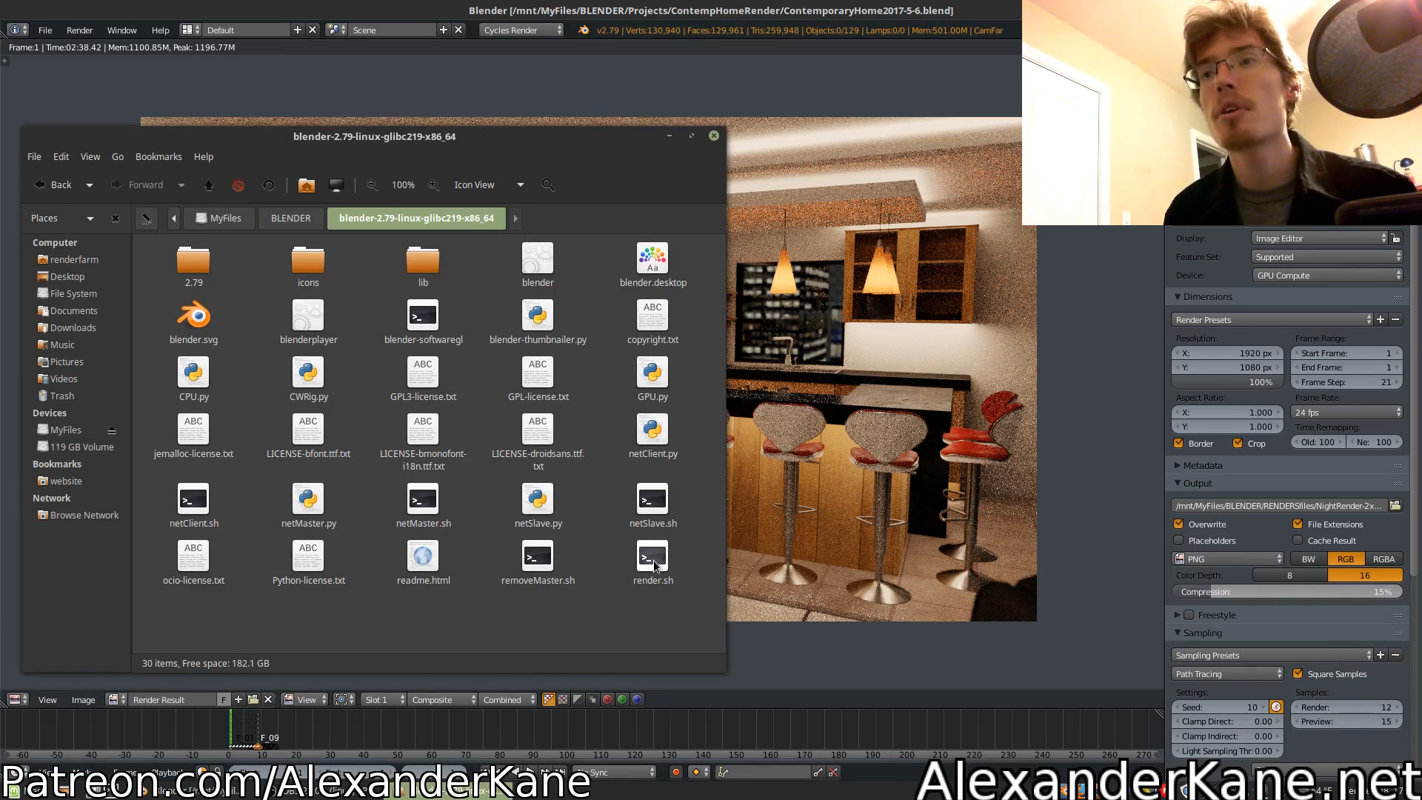
View the context-menu actions available for render.sh and dismiss them without choosing one.
{"action": "right_click", "coordinate": [652, 560]}
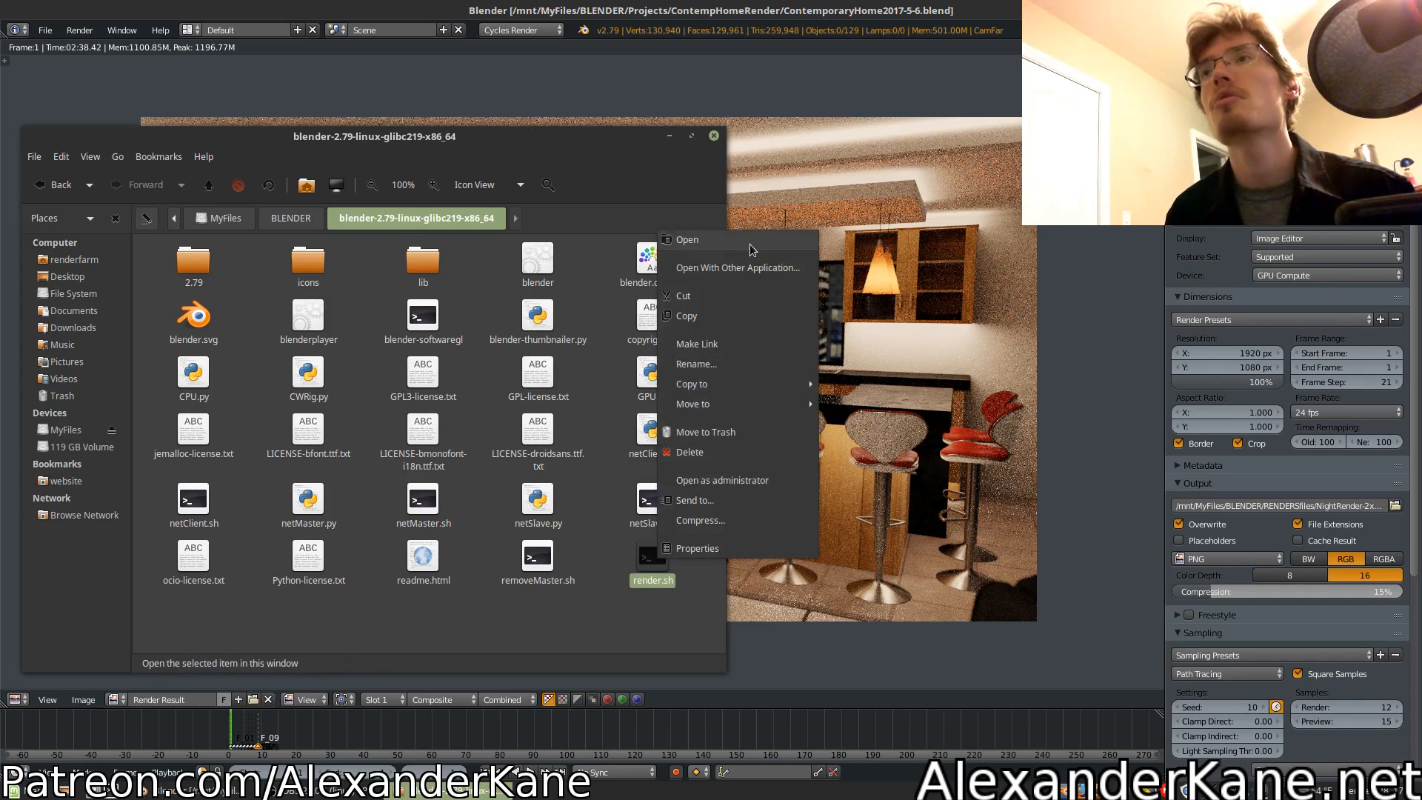
{"action": "left_click", "coordinate": [687, 240]}
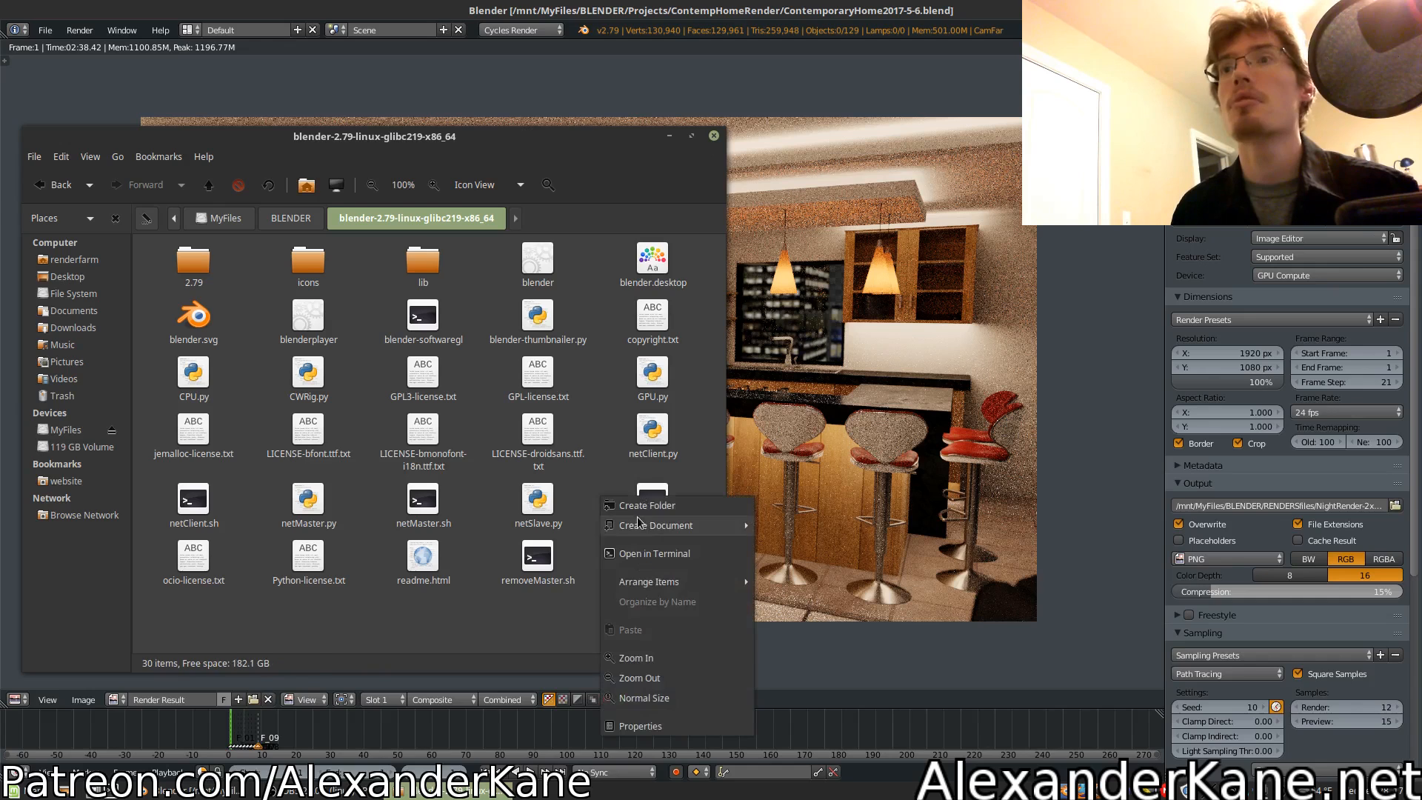
Start a terminal in the Blender 2.79 folder and run ./render.sh to render the kitchen scene.
{"action": "left_click", "coordinate": [653, 554]}
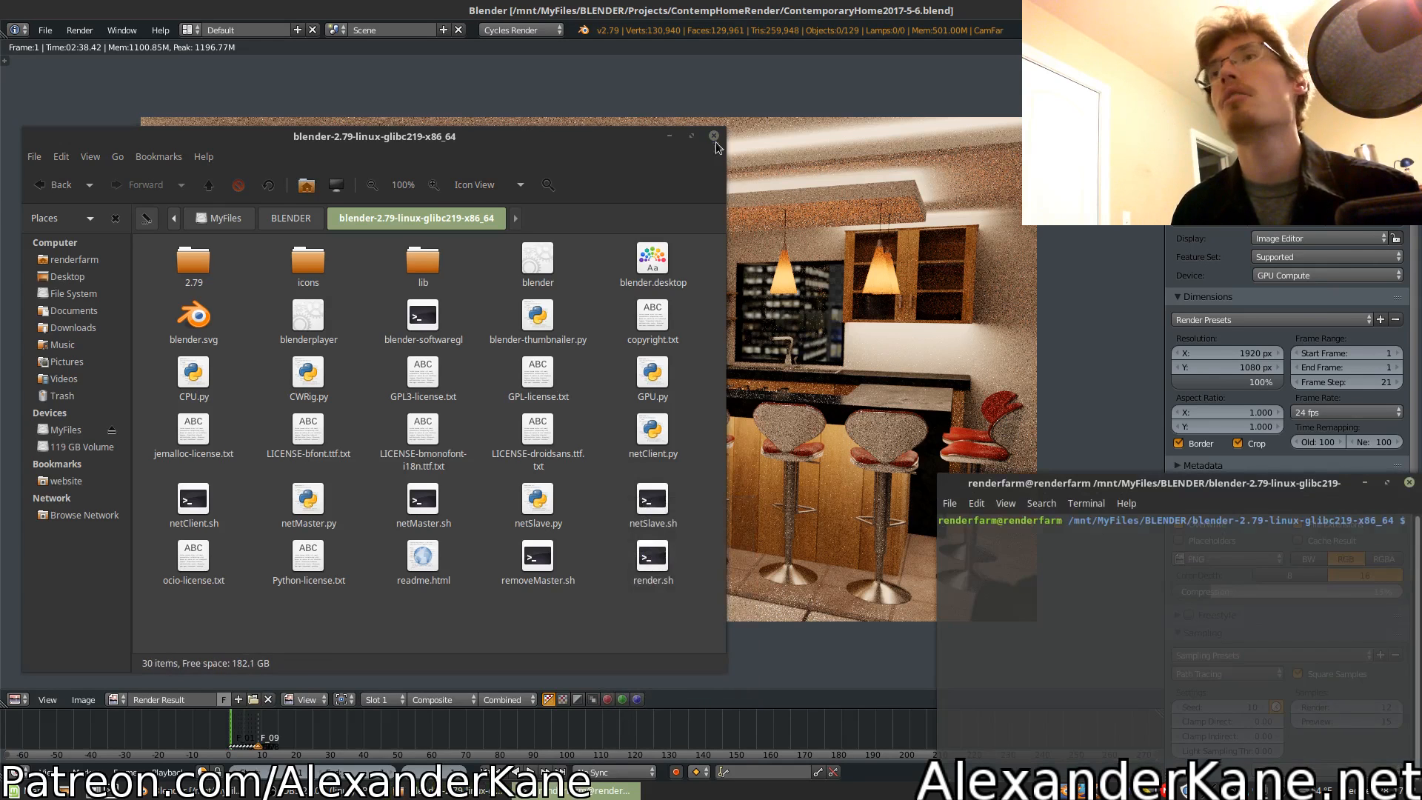
{"action": "left_click", "coordinate": [712, 135]}
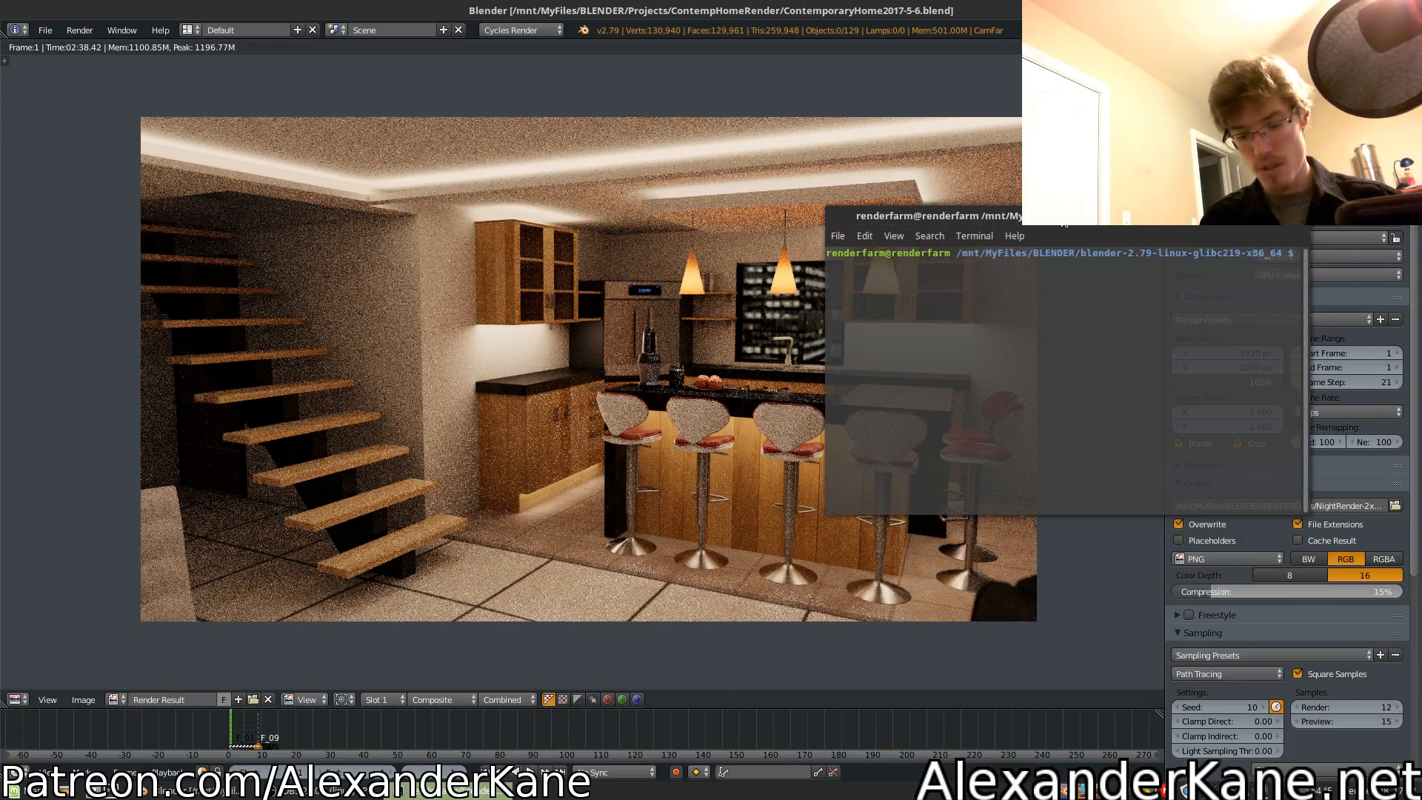
{"action": "type", "text": "./r"}
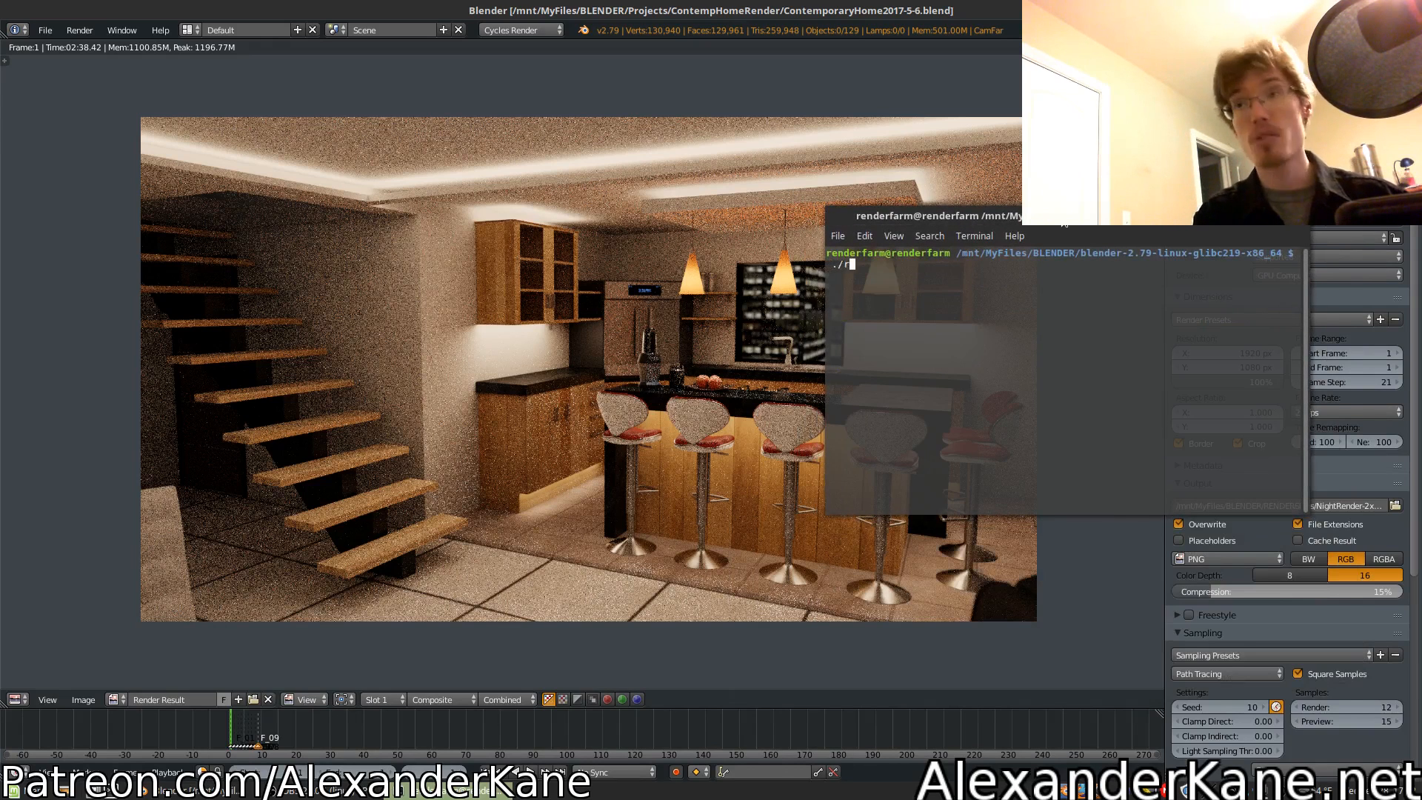
{"action": "type", "text": "ender.sh"}
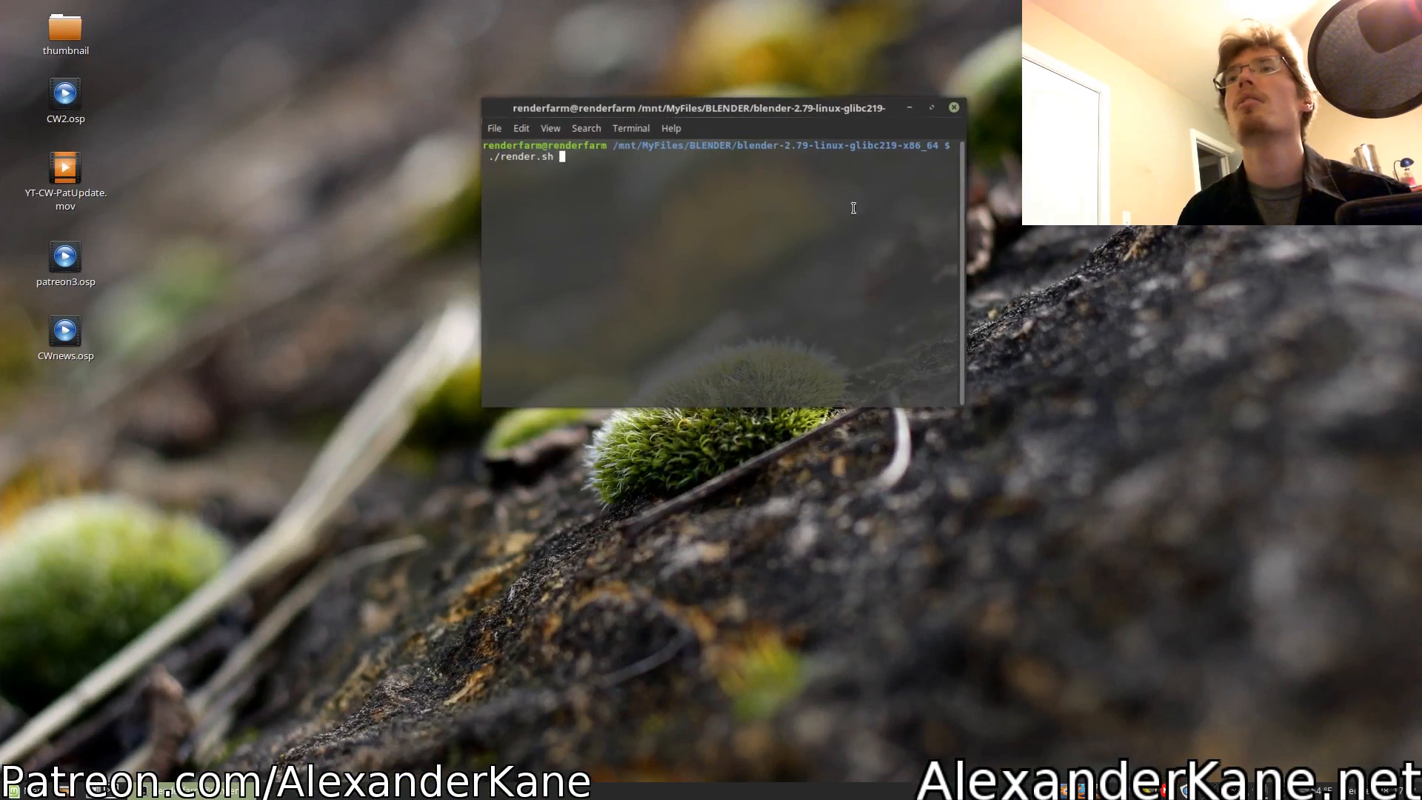
{"action": "mouse_move", "coordinate": [708, 211]}
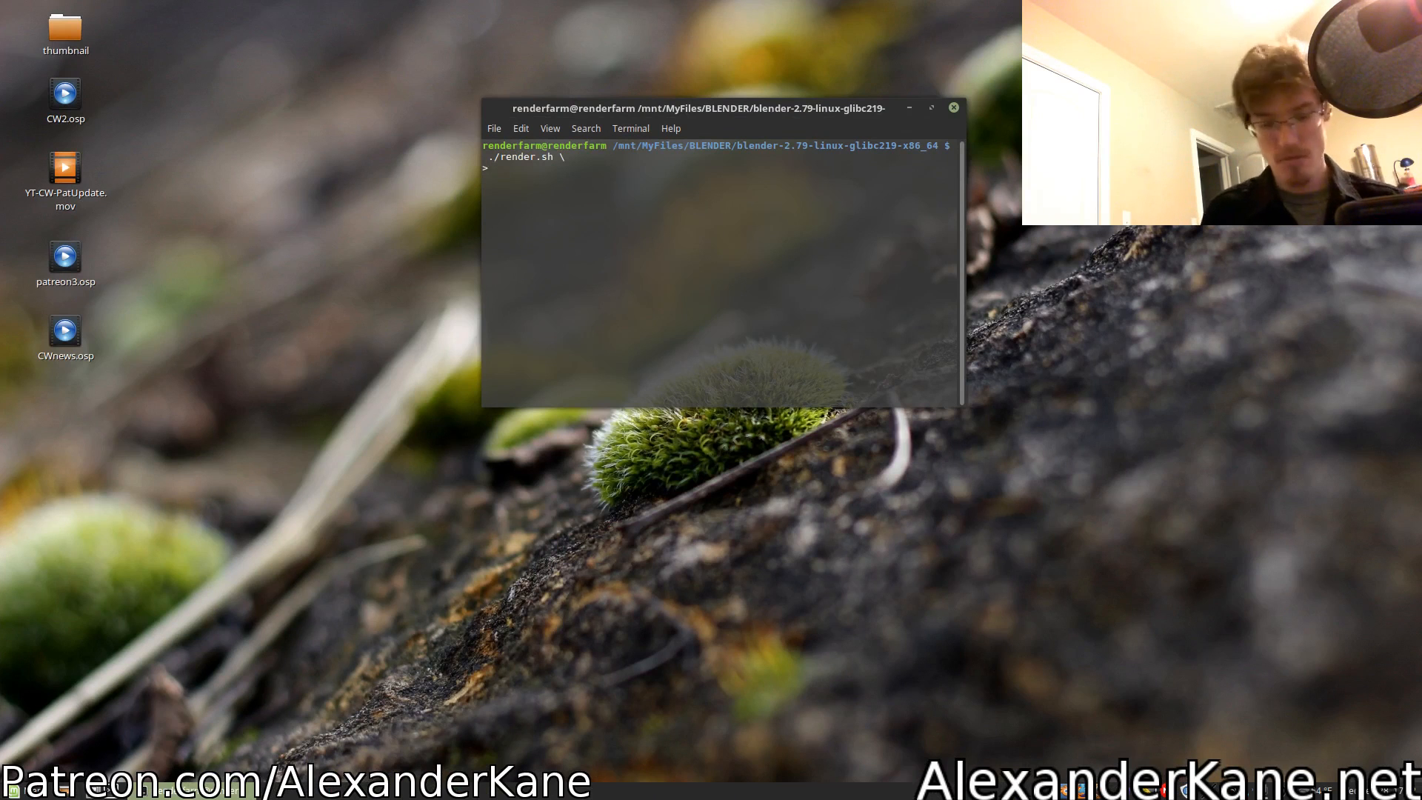
{"action": "key", "text": "Return"}
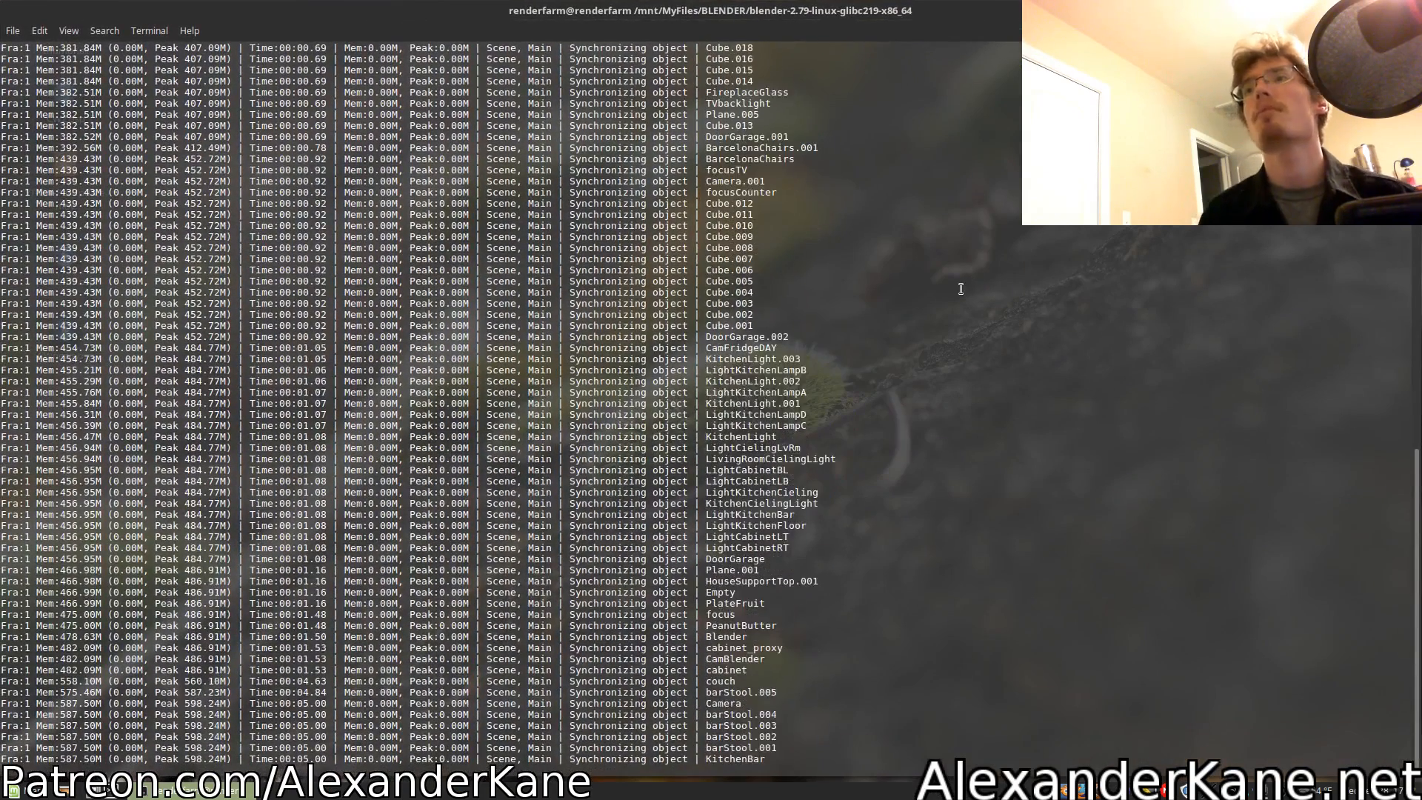
Scroll the render log as Cycles syncs objects, builds BVH and starts path tracing tiles.
{"action": "scroll", "scroll_direction": "down", "scroll_amount": 3}
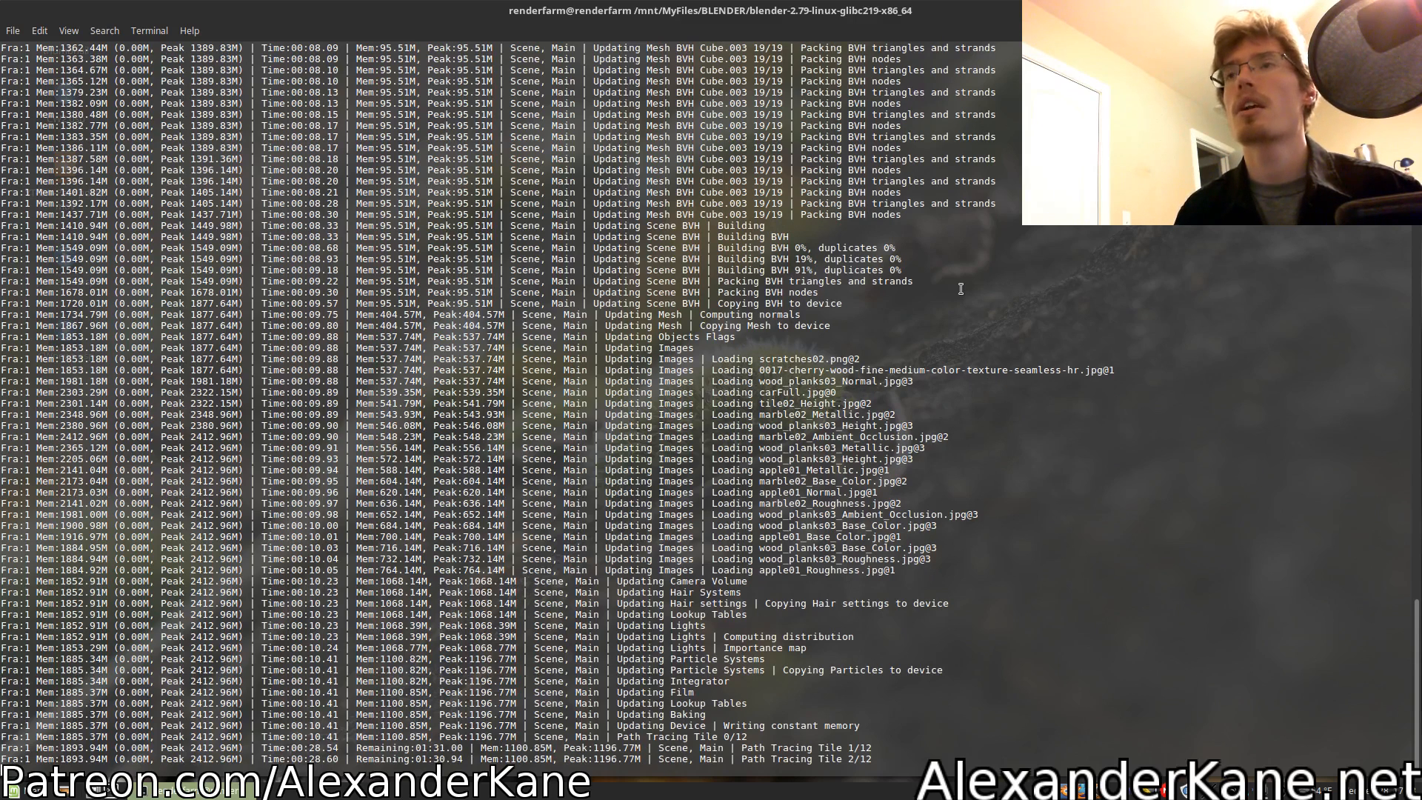
{"action": "mouse_move", "coordinate": [857, 723]}
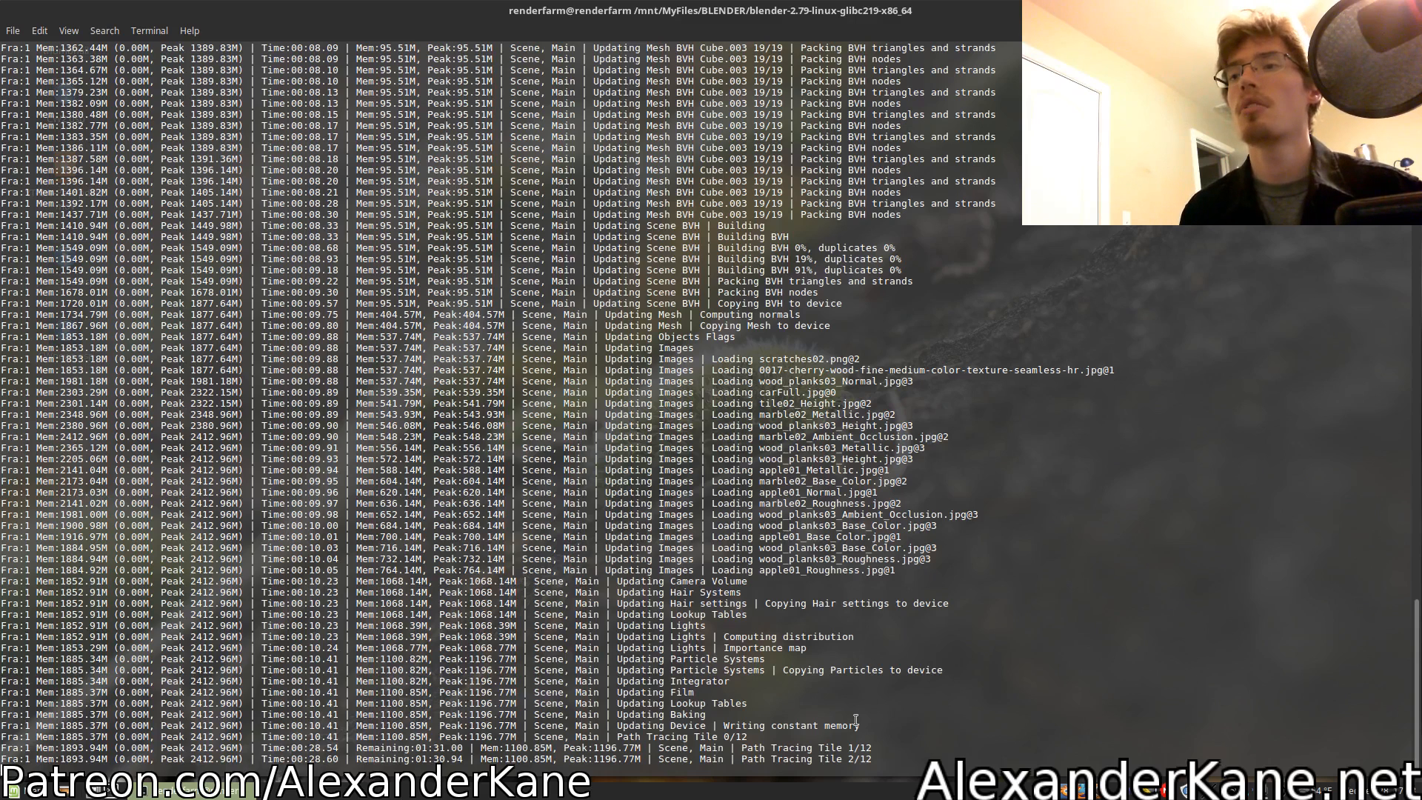
{"action": "mouse_move", "coordinate": [979, 700]}
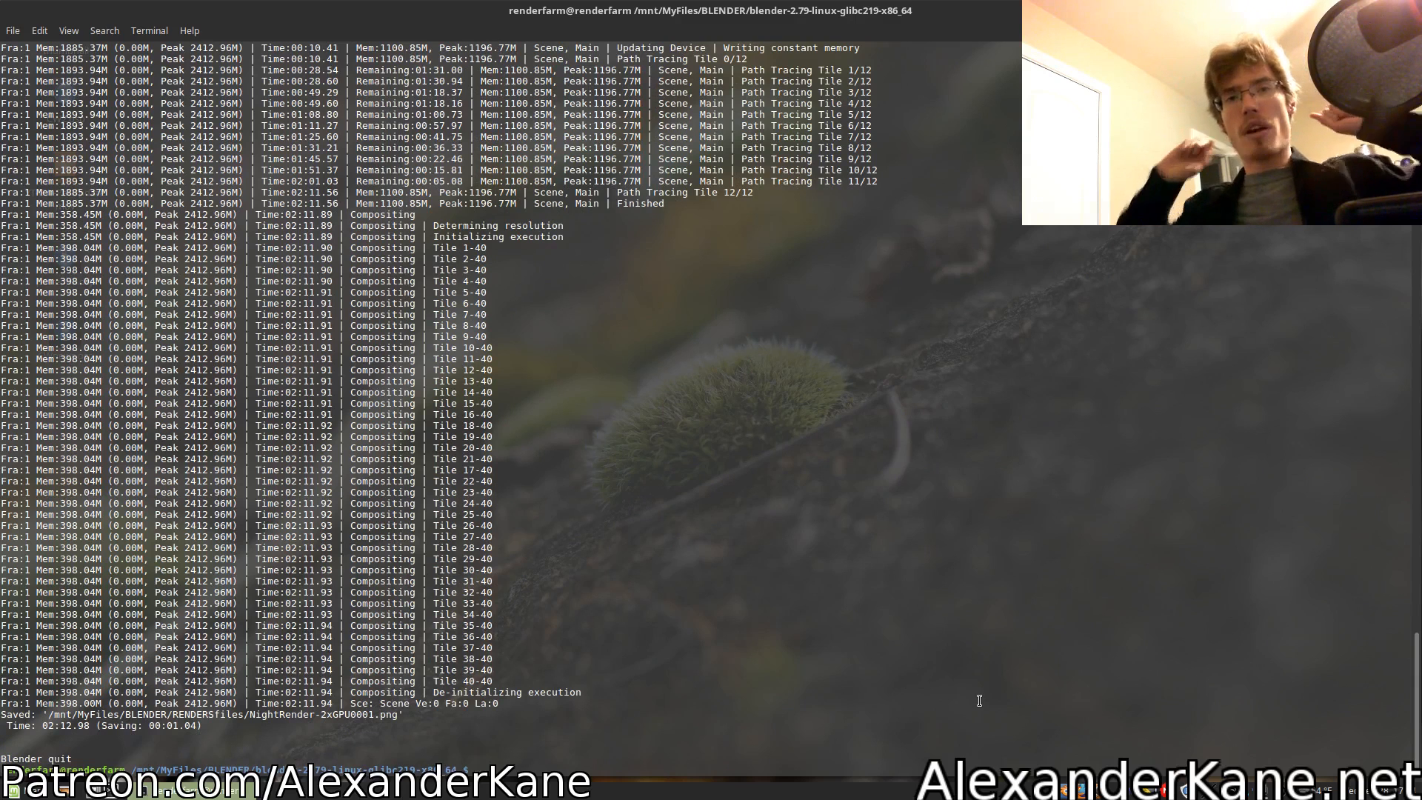
{"action": "mouse_move", "coordinate": [441, 732]}
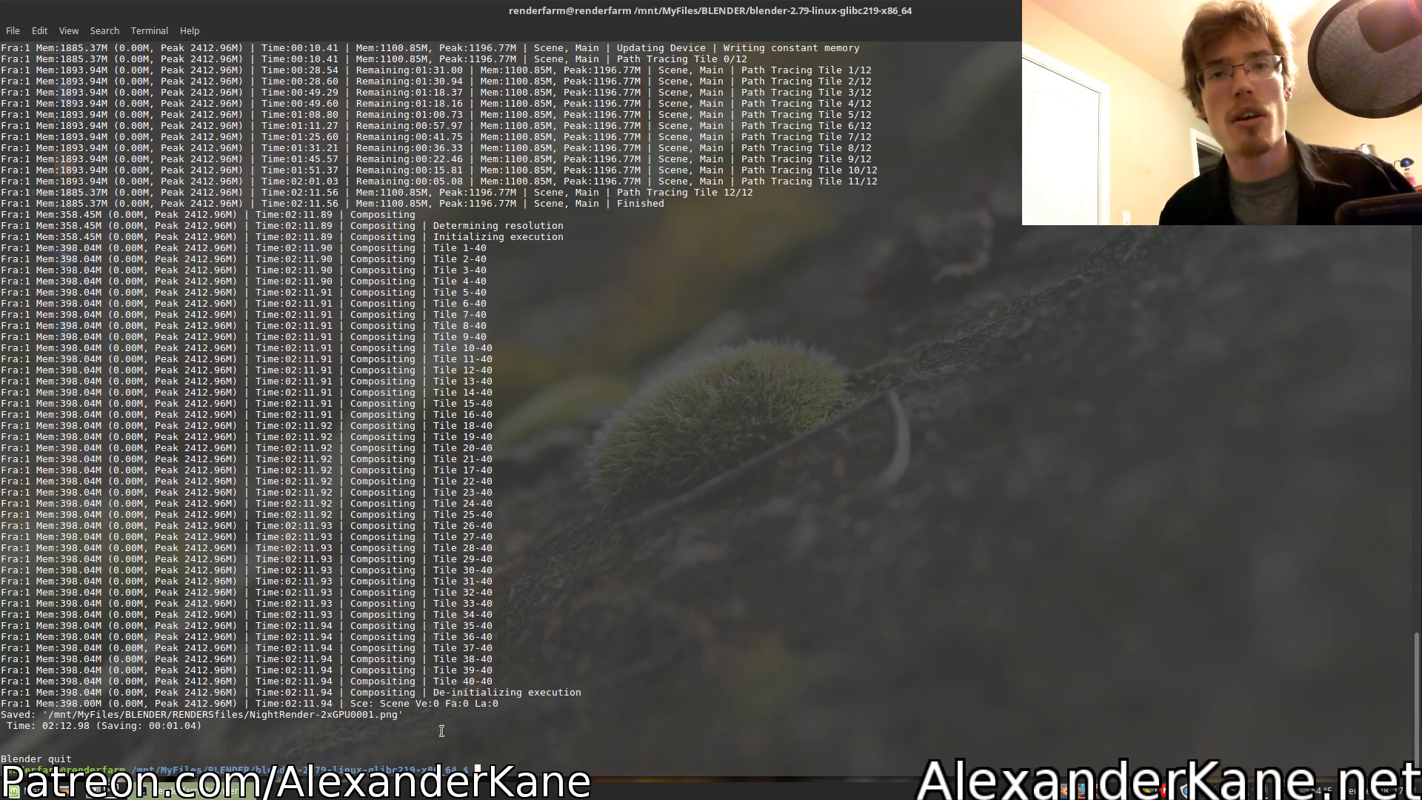